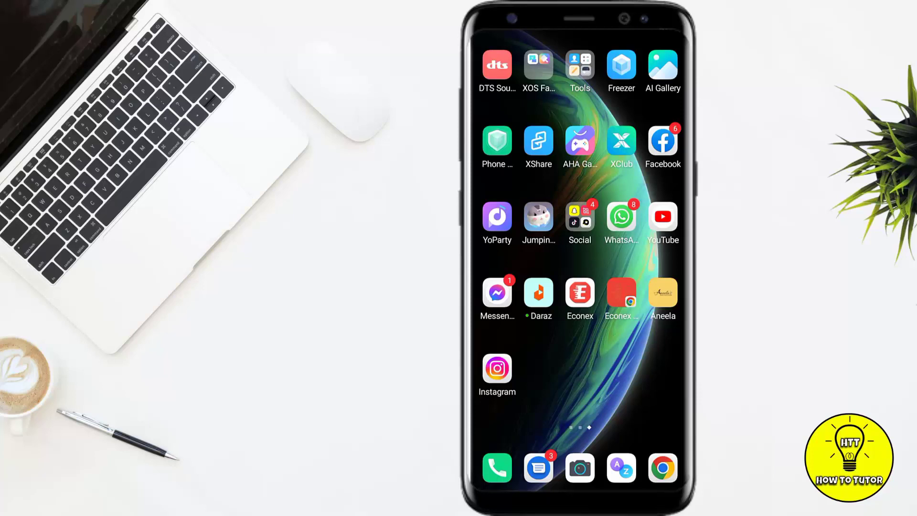
Launch the Instagram app from the Android home screen
click(496, 369)
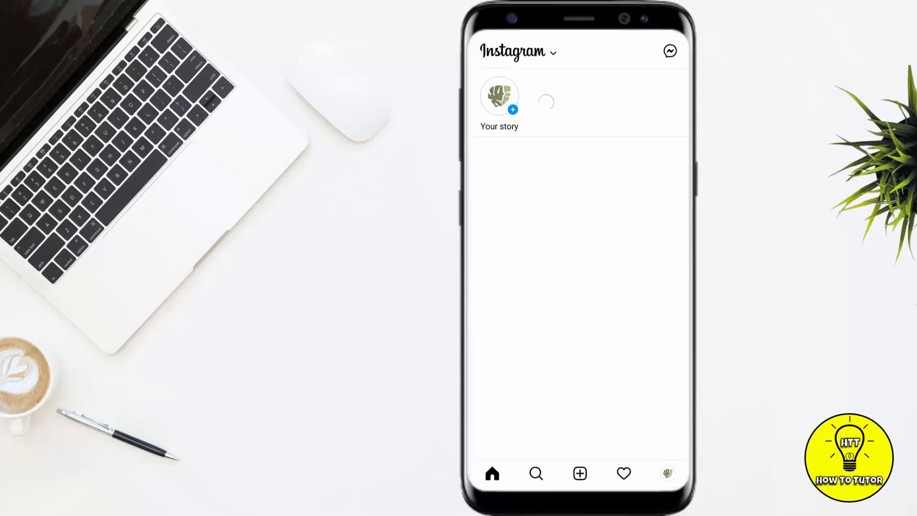
Open the inbox, pick the SUCCESS/ebook conversation, and show its chat details
click(669, 51)
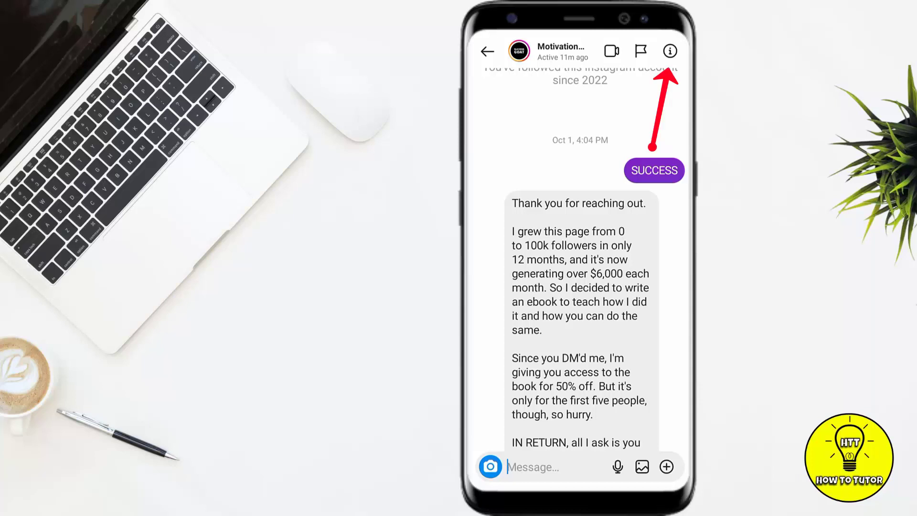
click(669, 51)
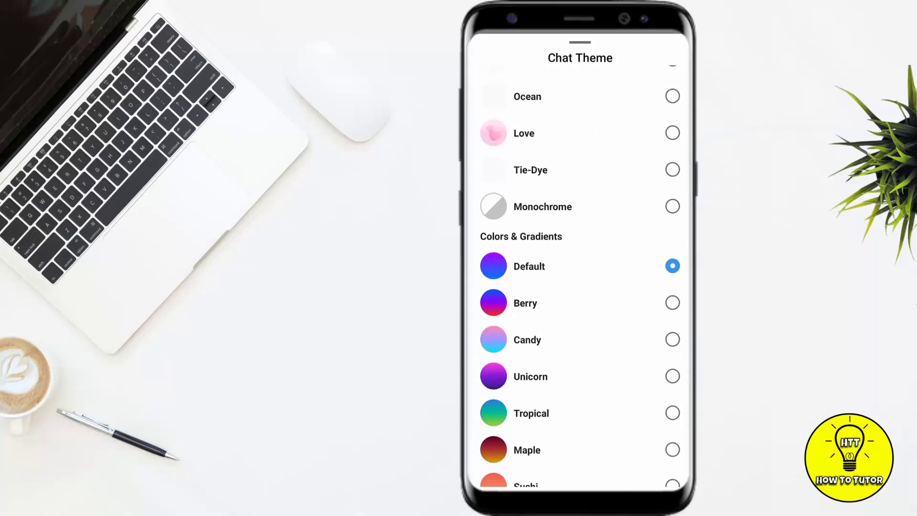
Scroll the Chat Theme list to Autumn and apply it to the chat
scroll(down, 3)
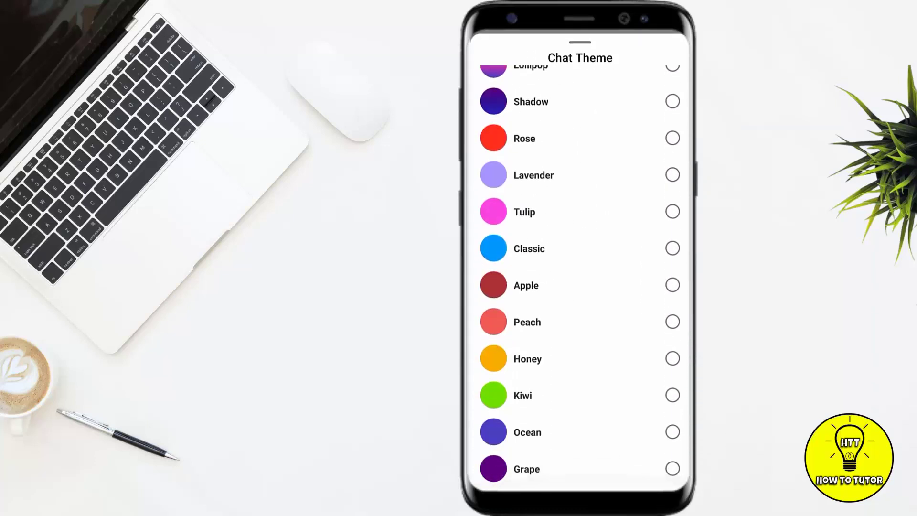
scroll(down, 3)
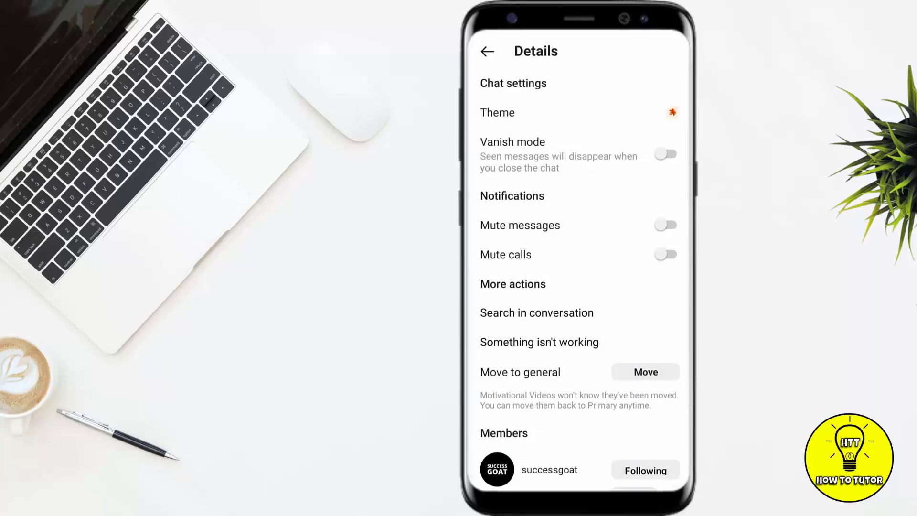
Return to the conversation showing the Autumn theme's cream background and orange bubbles
click(487, 52)
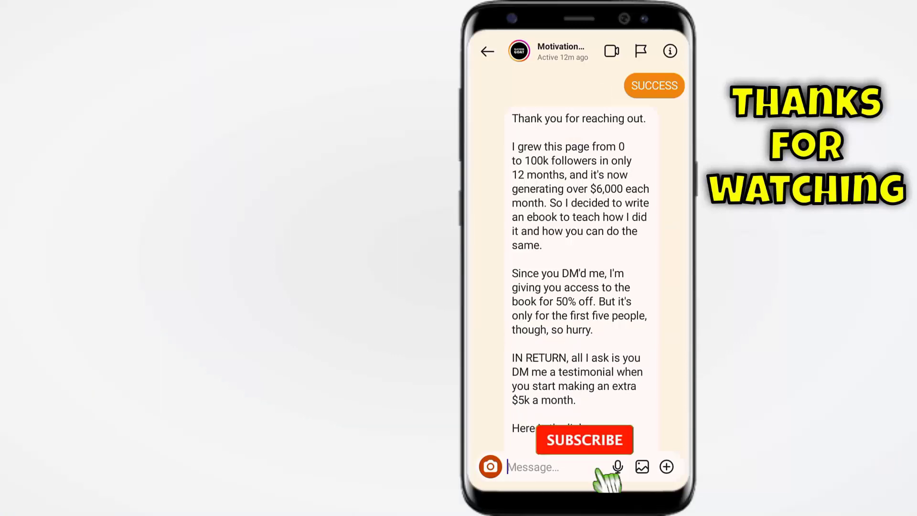
click(584, 439)
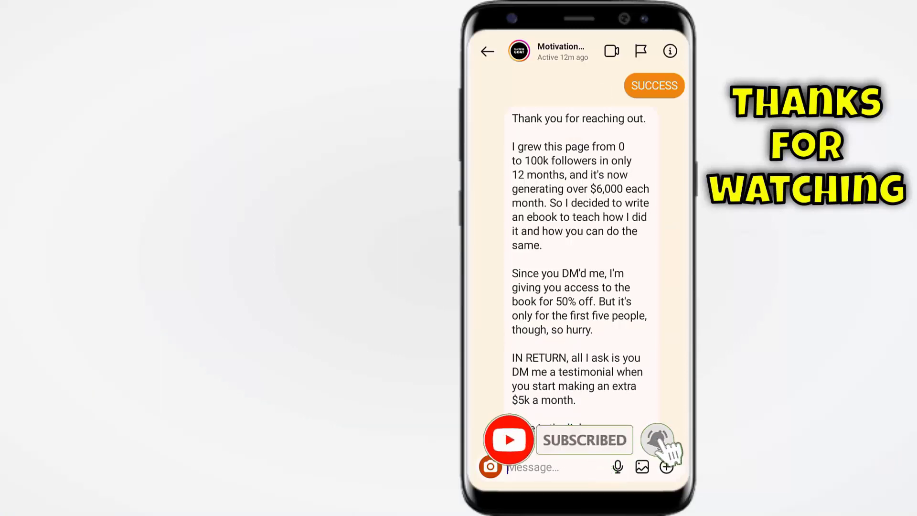